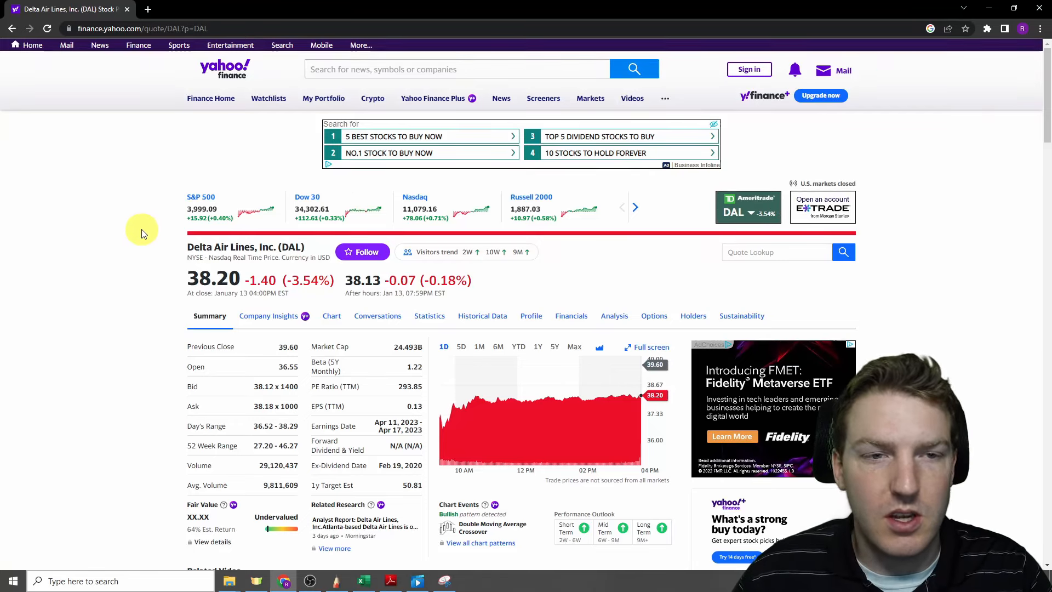
{"action": "mouse_move", "coordinate": [104, 232]}
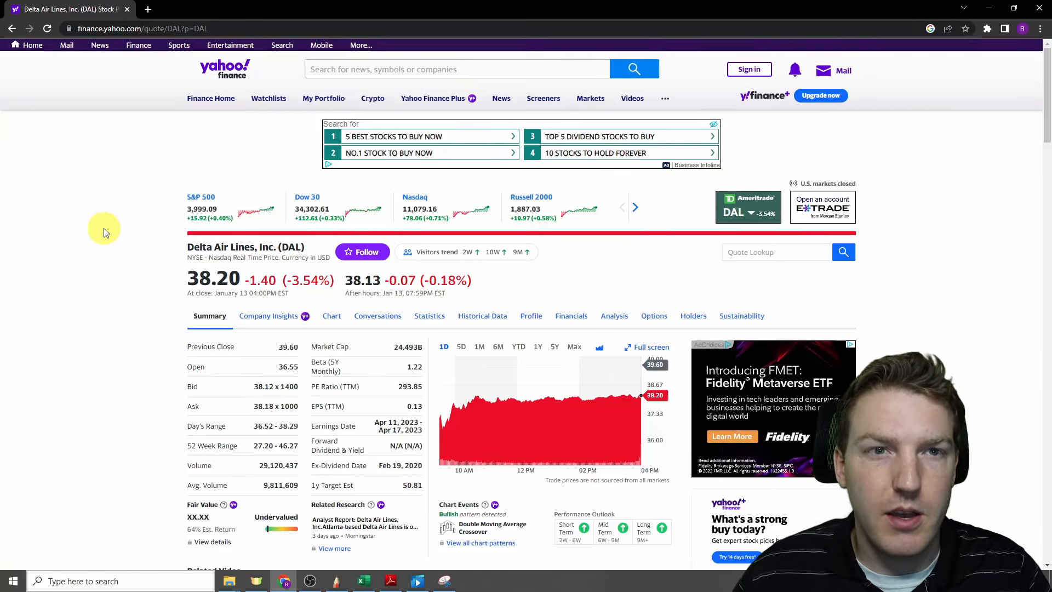
{"action": "mouse_move", "coordinate": [179, 44]}
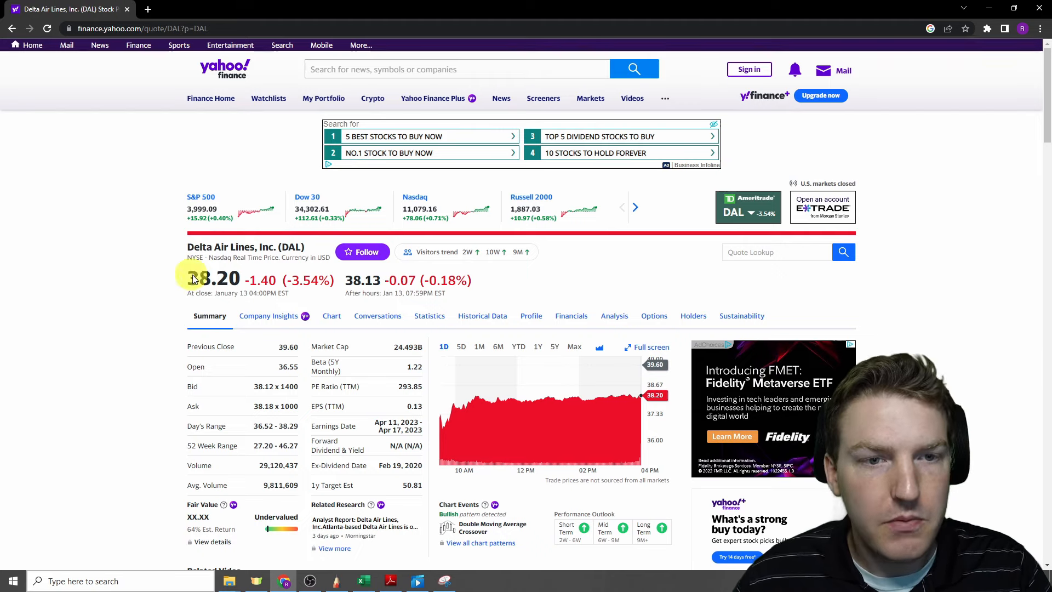
Step: Search Yahoo Finance for 'delta' and show Delta Air Lines' historical price data
{"action": "left_click", "coordinate": [458, 69]}
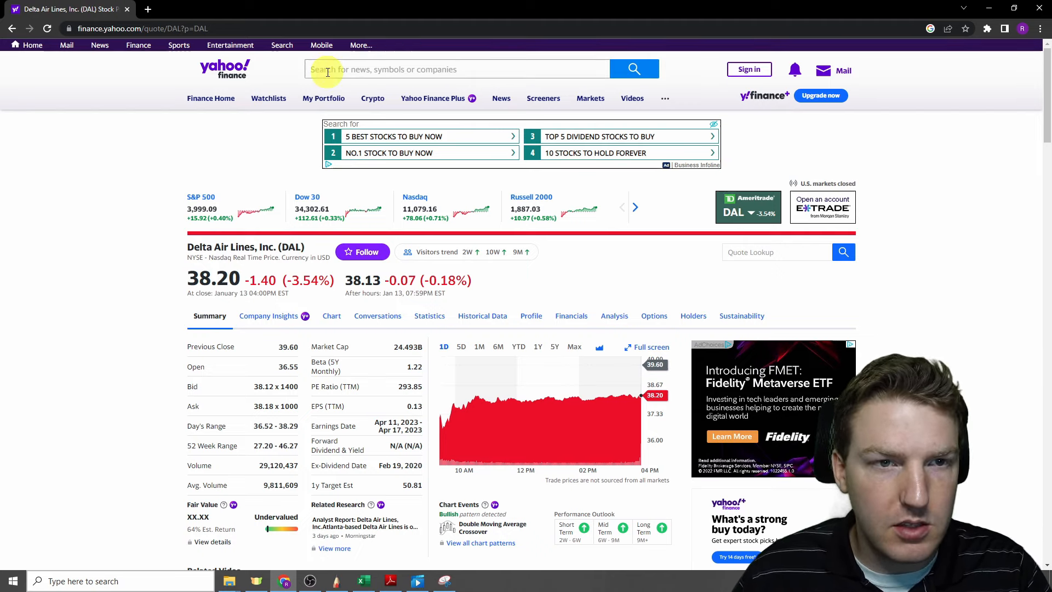
{"action": "left_click", "coordinate": [458, 69]}
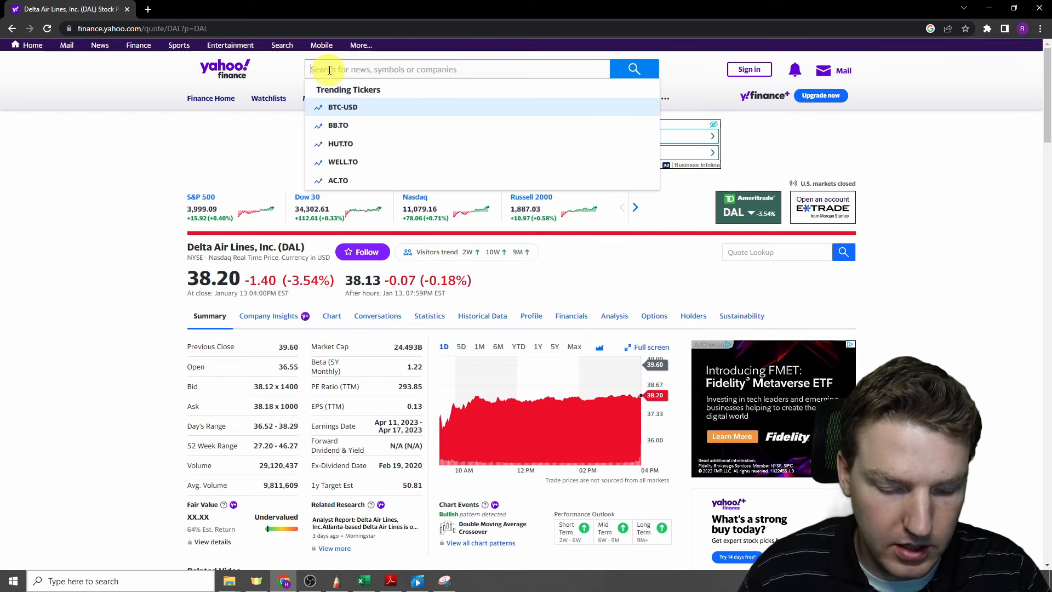
{"action": "type", "text": "delta"}
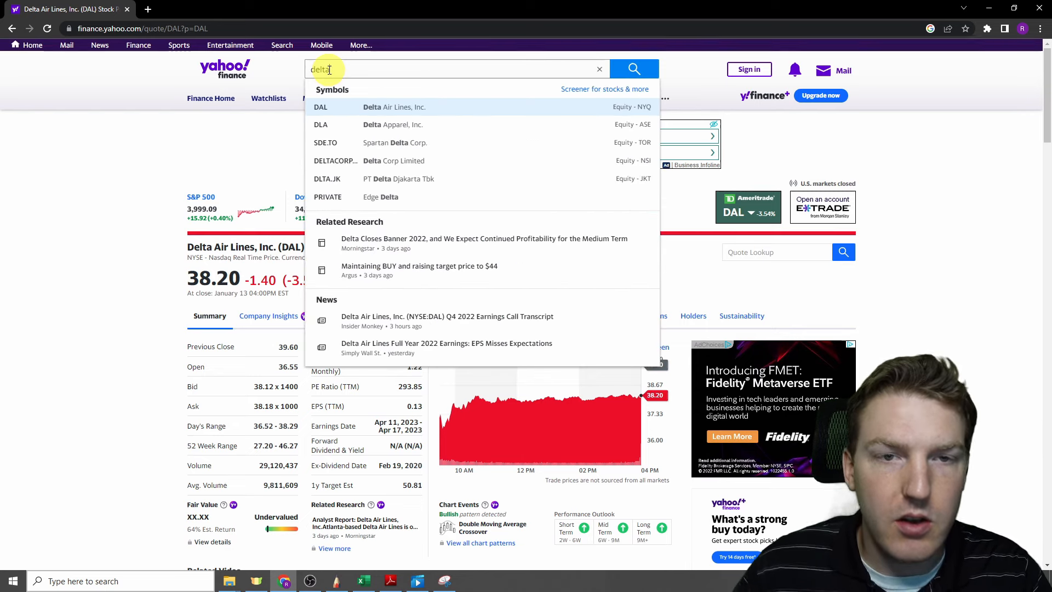
{"action": "left_click", "coordinate": [395, 106]}
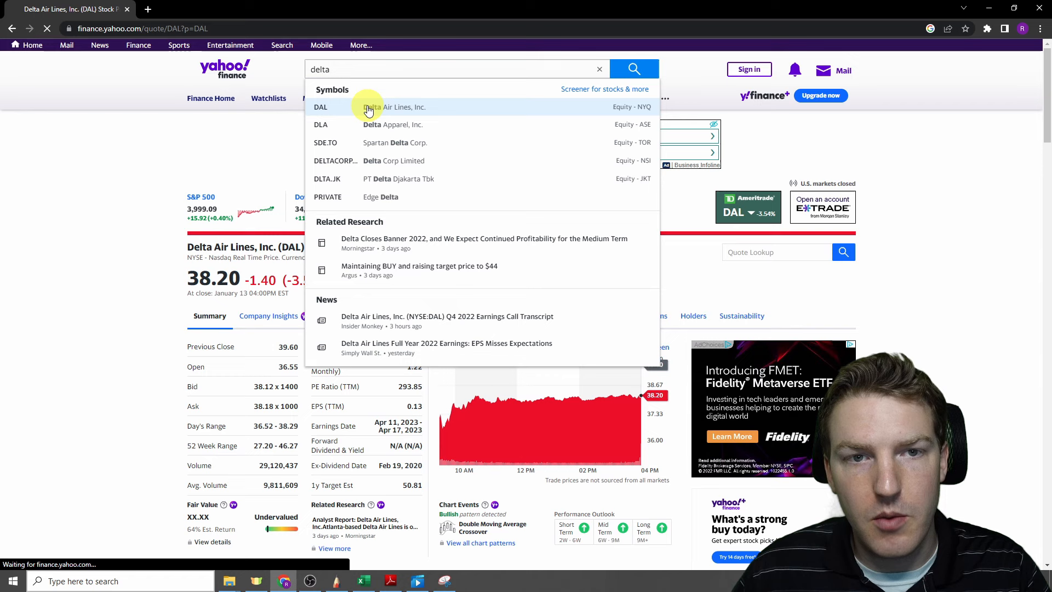
{"action": "left_click", "coordinate": [392, 106]}
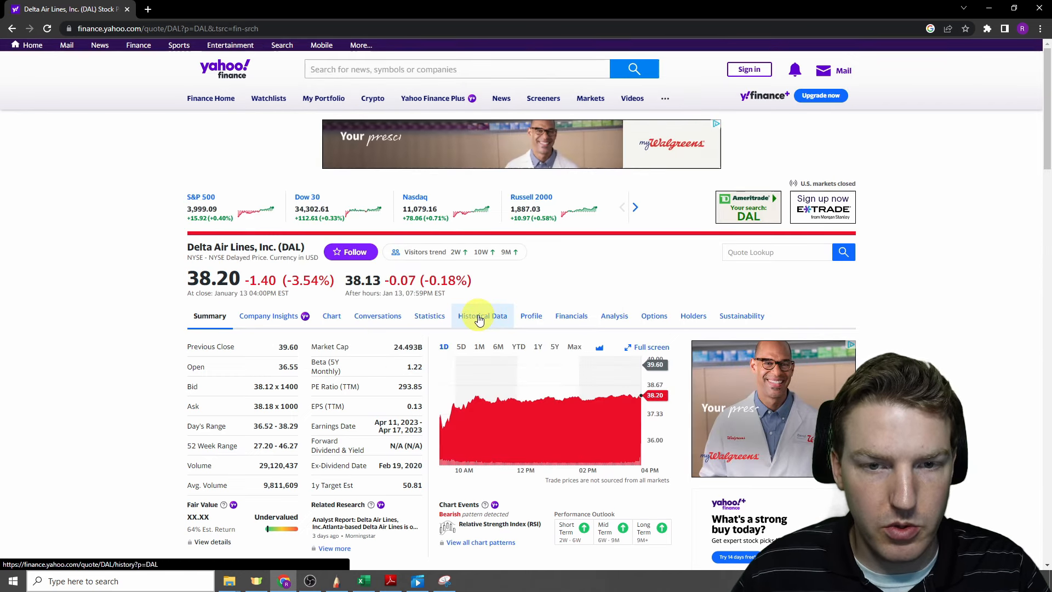
{"action": "left_click", "coordinate": [482, 316]}
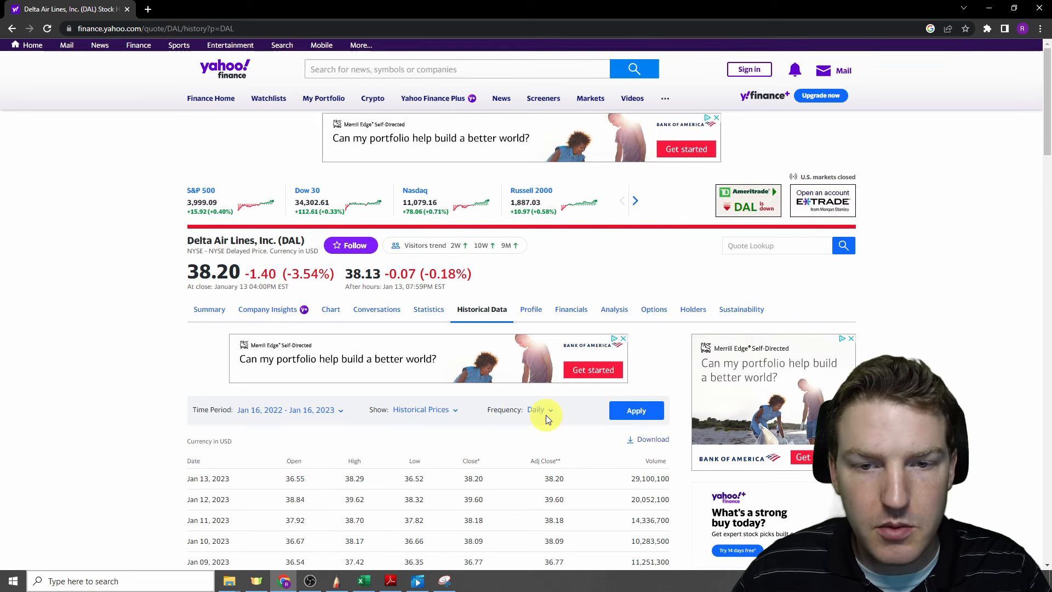
Step: Set the time period start to January 2018, apply it and download the daily price table
{"action": "left_click", "coordinate": [289, 409]}
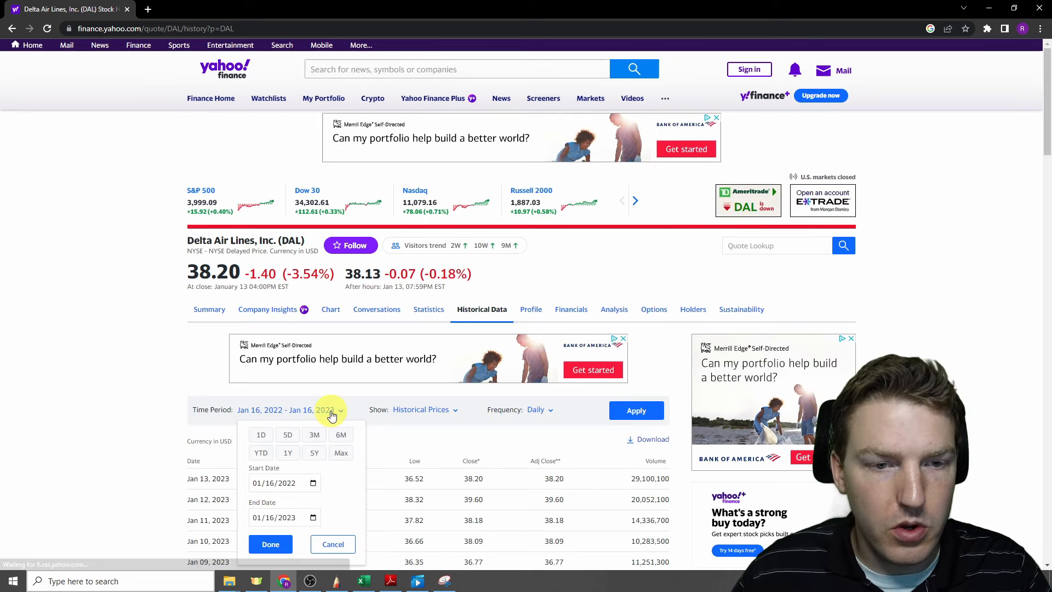
{"action": "left_click", "coordinate": [312, 482]}
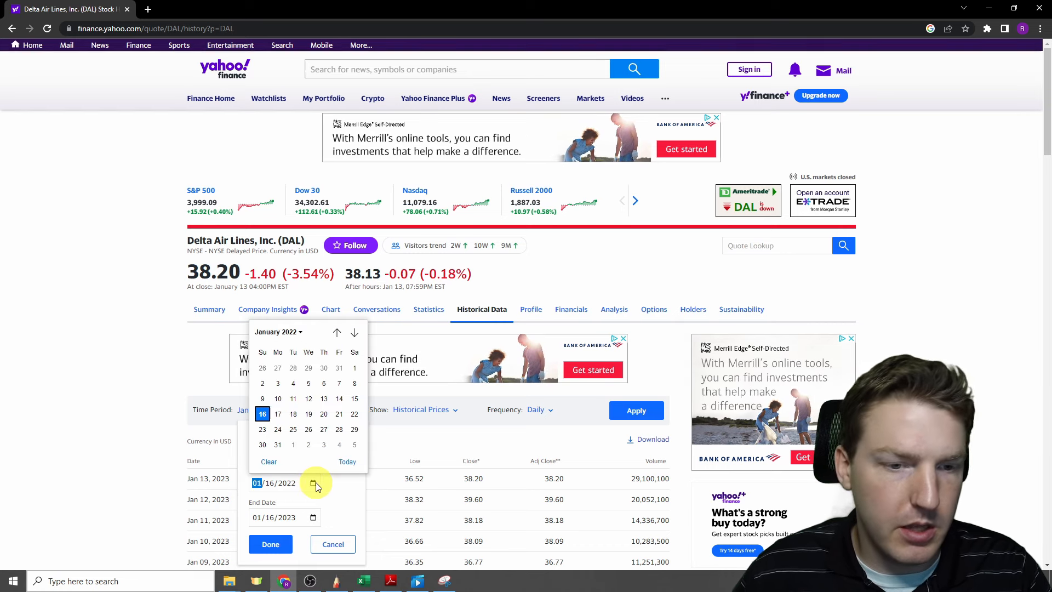
{"action": "left_click", "coordinate": [276, 331]}
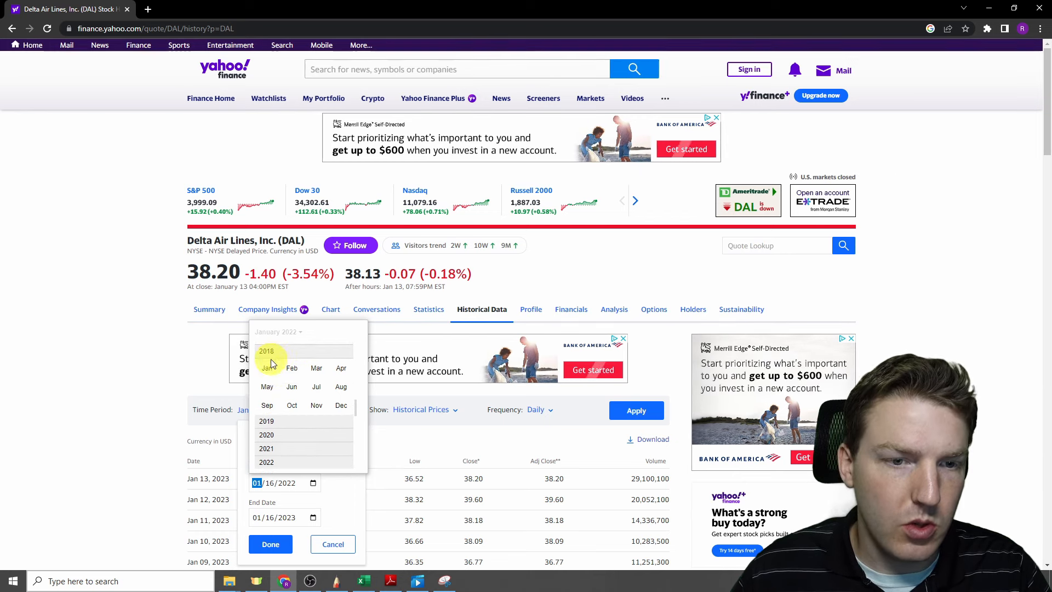
{"action": "left_click", "coordinate": [266, 351]}
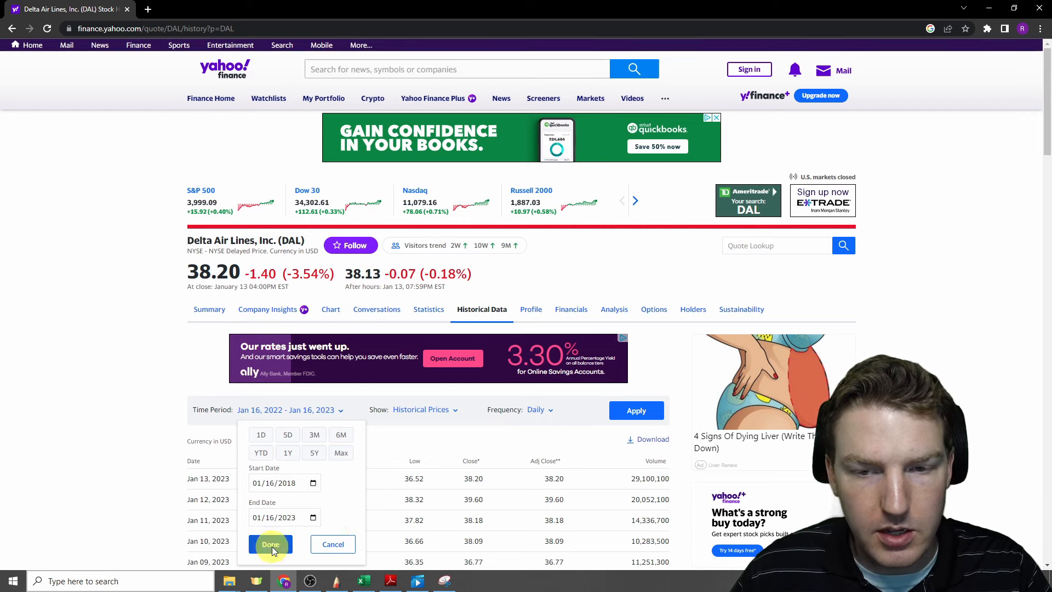
{"action": "left_click", "coordinate": [270, 545]}
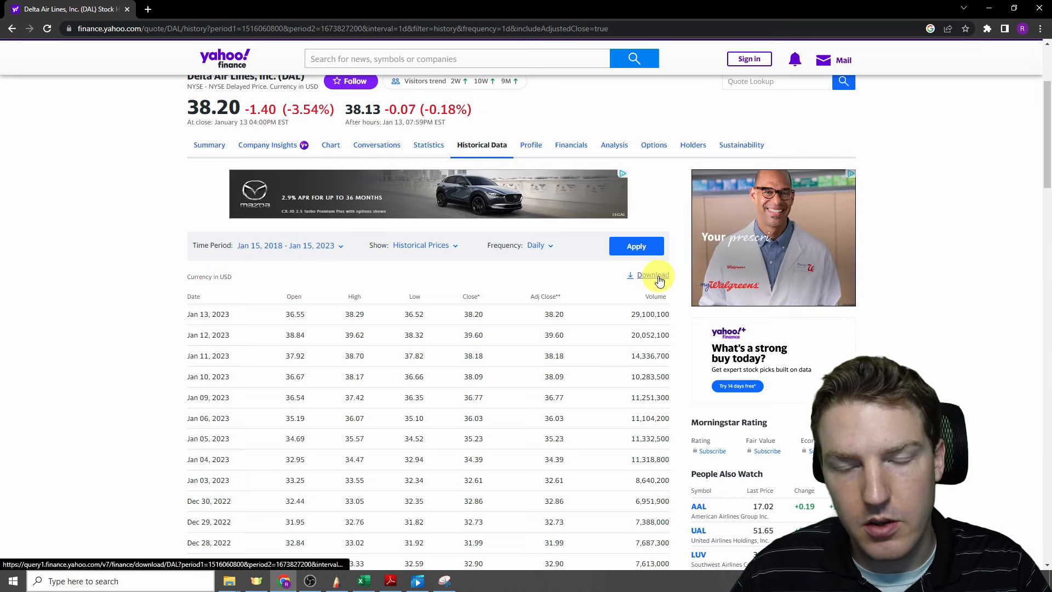
{"action": "left_click", "coordinate": [651, 275]}
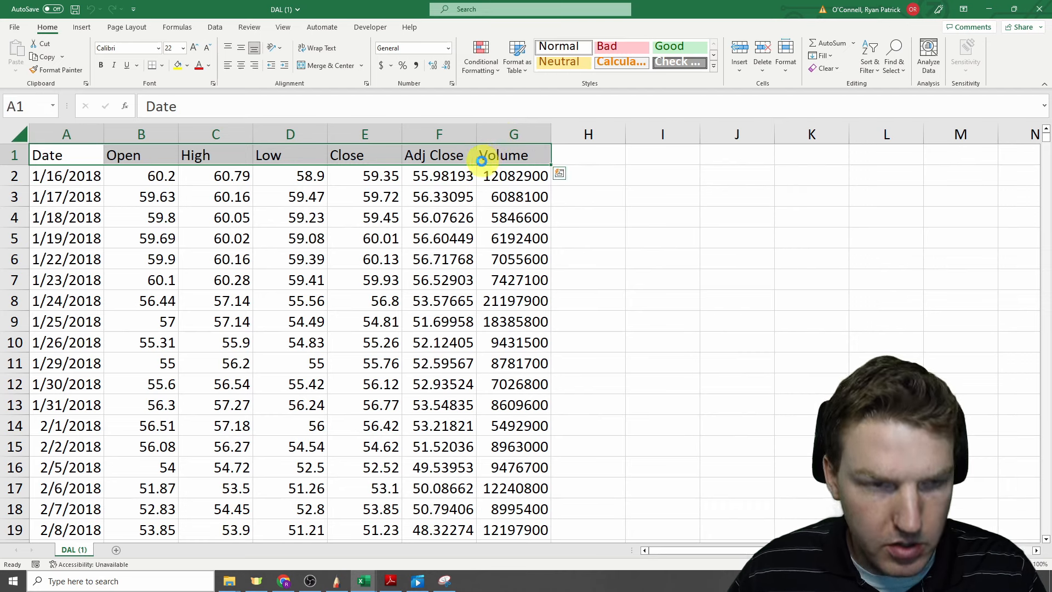
Step: Bold the header row, Date through Volume, of the DAL price sheet
{"action": "left_click", "coordinate": [215, 217]}
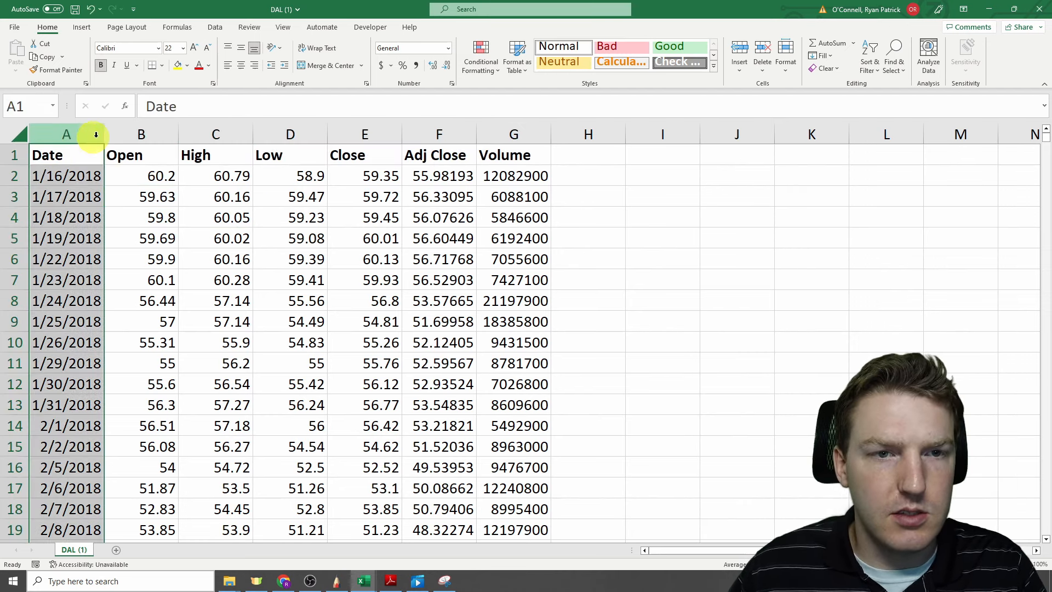
{"action": "left_click", "coordinate": [438, 134]}
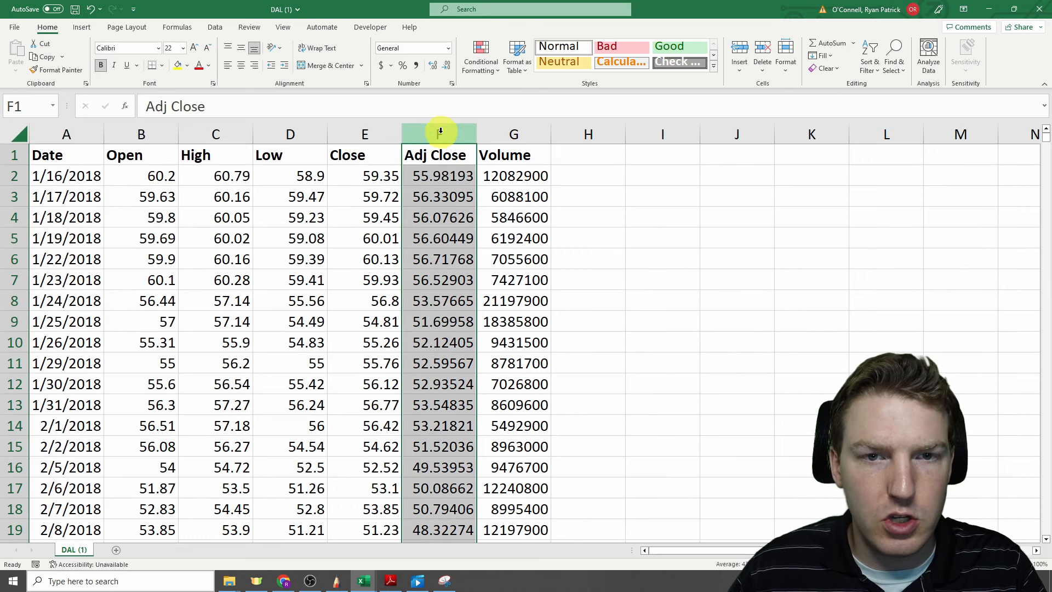
{"action": "left_click", "coordinate": [437, 154]}
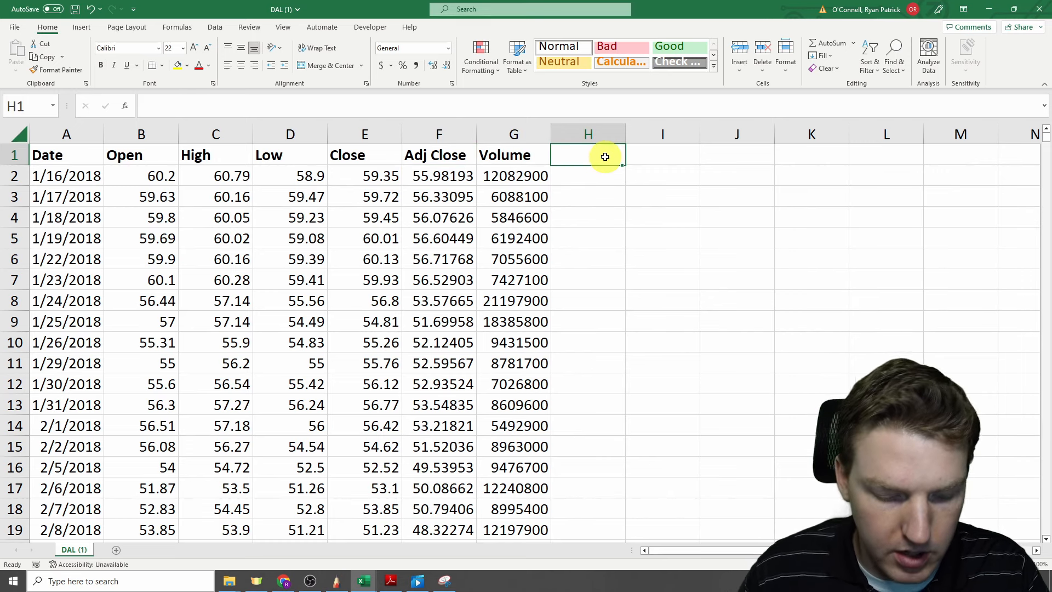
Step: Label column H 'Return' and fill =(F3/F2)-1 daily Adj Close returns down every price row
{"action": "type", "text": "Retu"}
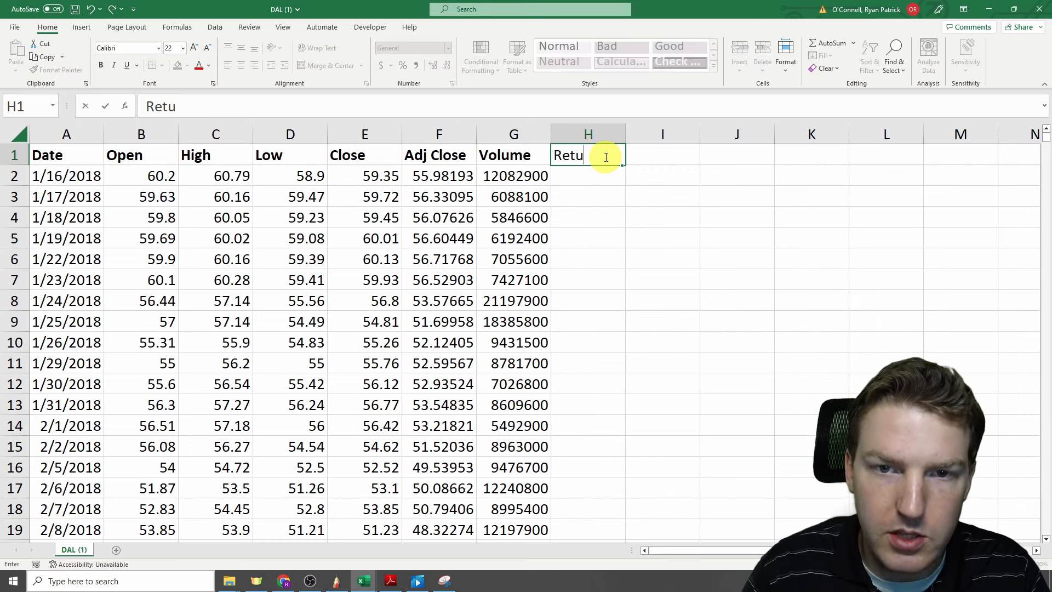
{"action": "type", "text": "rn"}
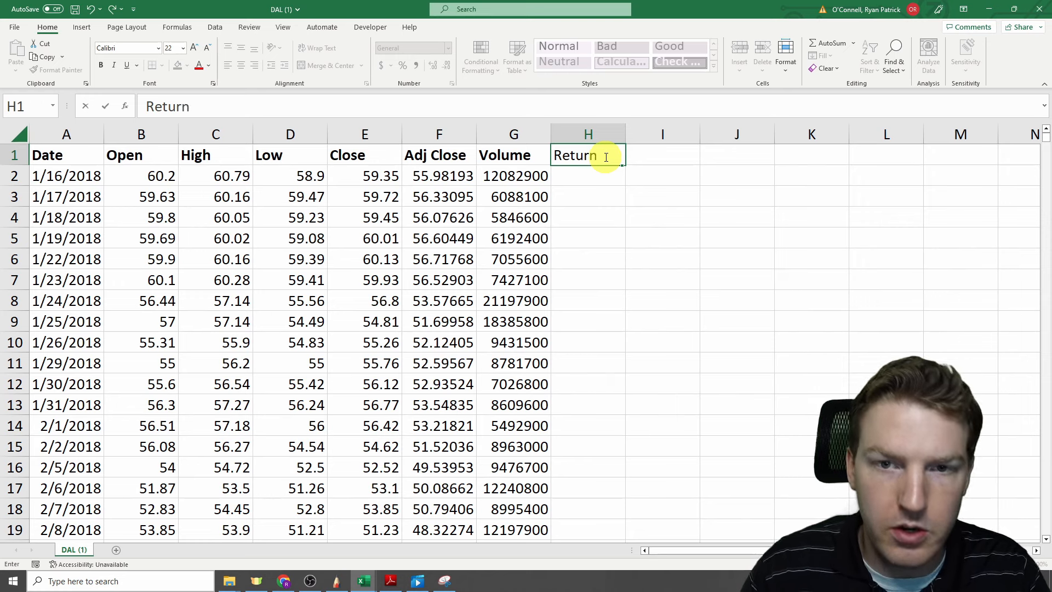
{"action": "left_click", "coordinate": [587, 196]}
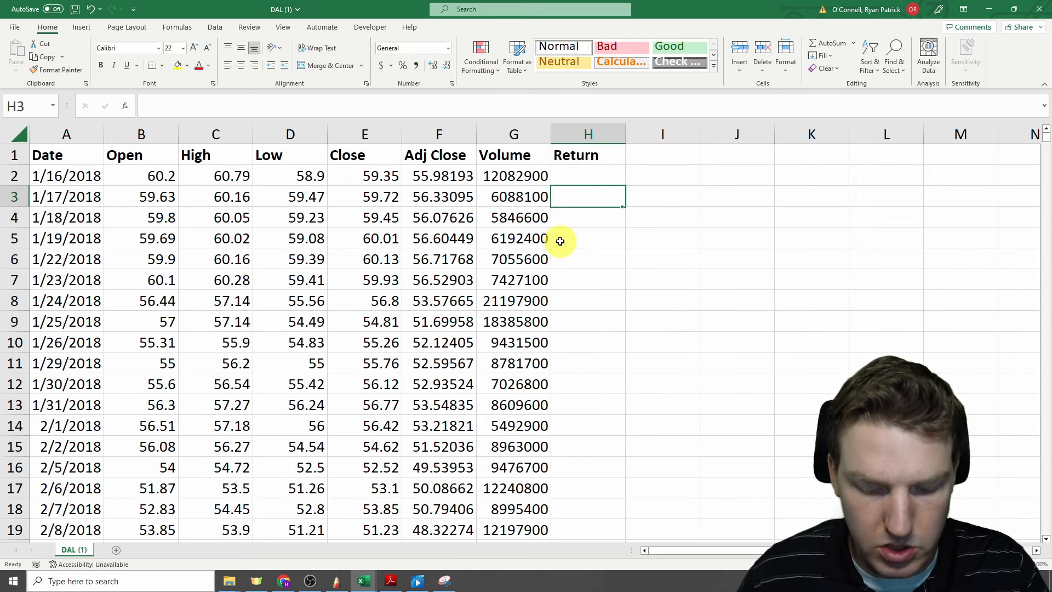
{"action": "type", "text": "=("}
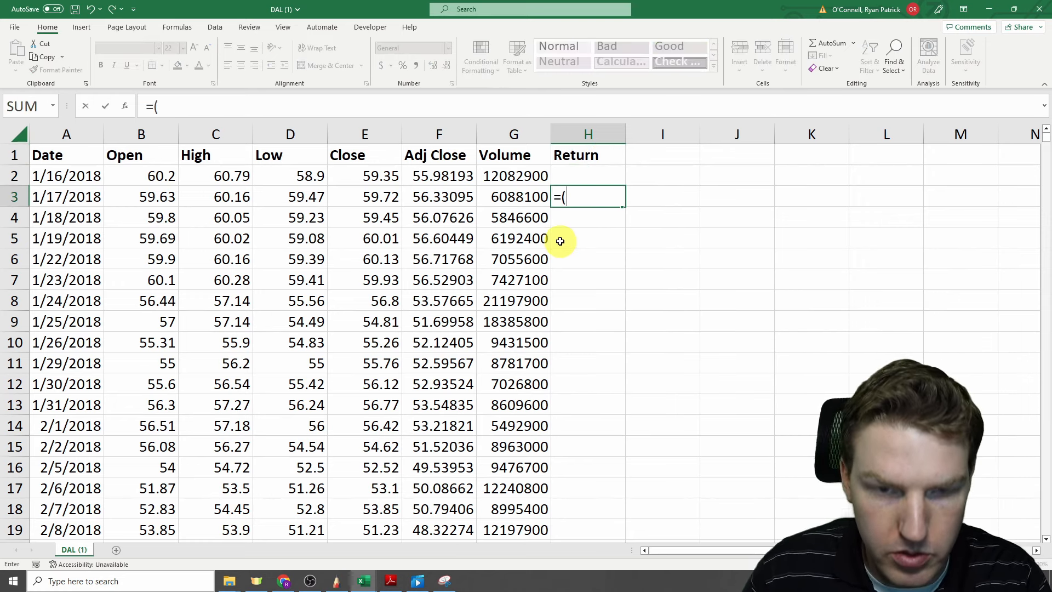
{"action": "left_click", "coordinate": [439, 196]}
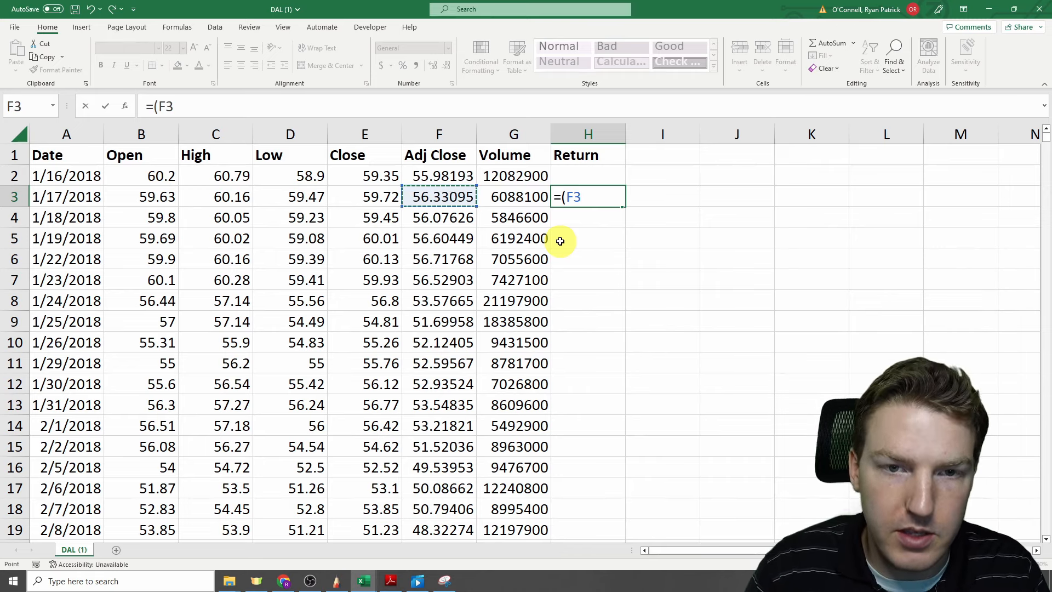
{"action": "type", "text": "/F3"}
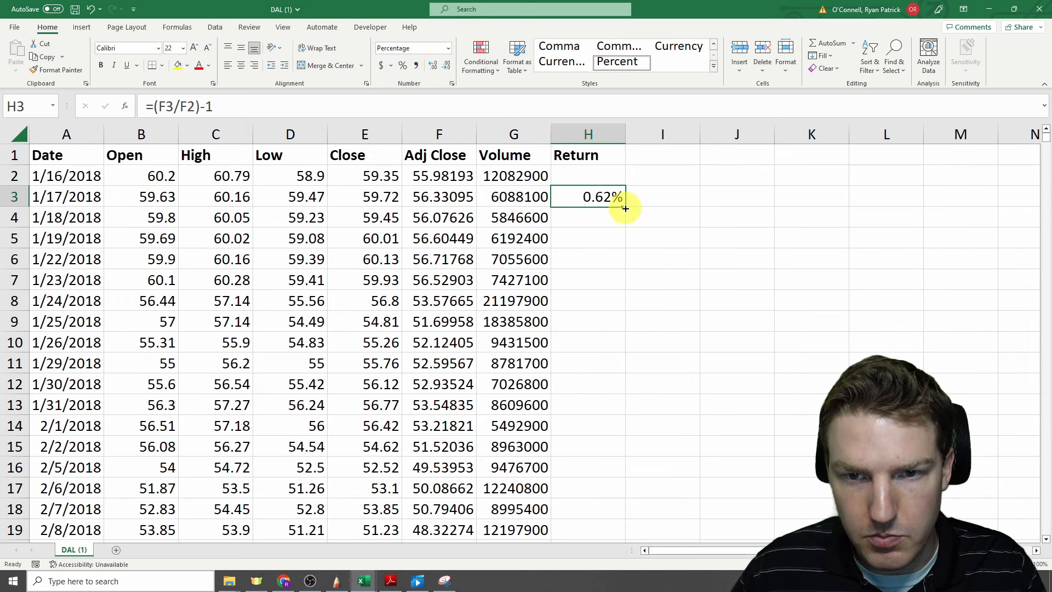
{"action": "left_click_drag", "start_coordinate": [620, 197], "coordinate": [620, 405]}
{"action": "type", "text": "Average Retur"}
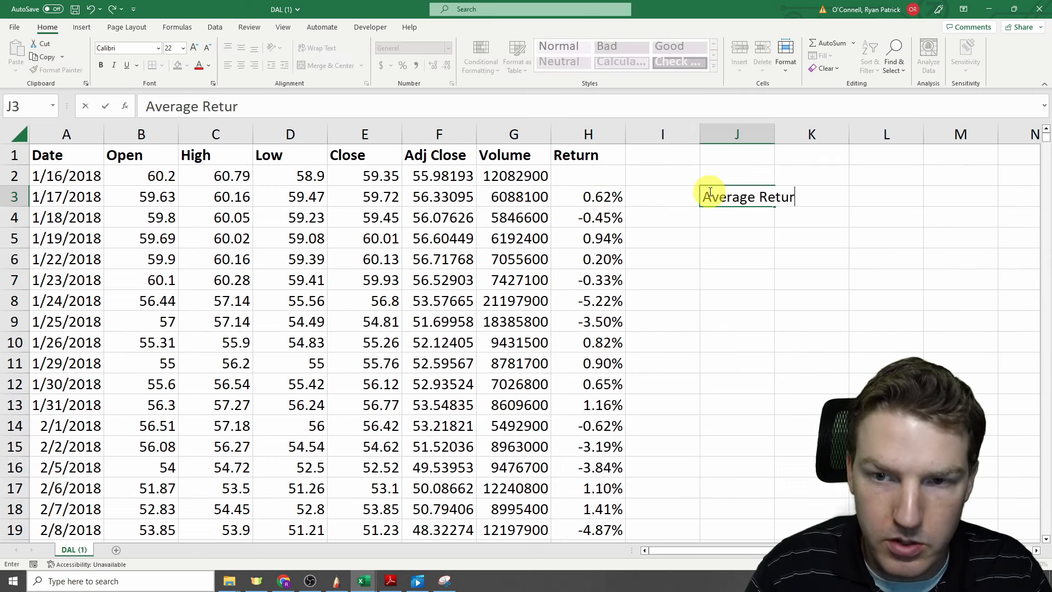
Step: Label St Dev and compute =AVERAGE(H3:H1260) of the daily returns beside Average Return, giving 0.015%
{"action": "type", "text": "St Dev"}
{"action": "left_click", "coordinate": [736, 238]}
{"action": "type", "text": "Variance"}
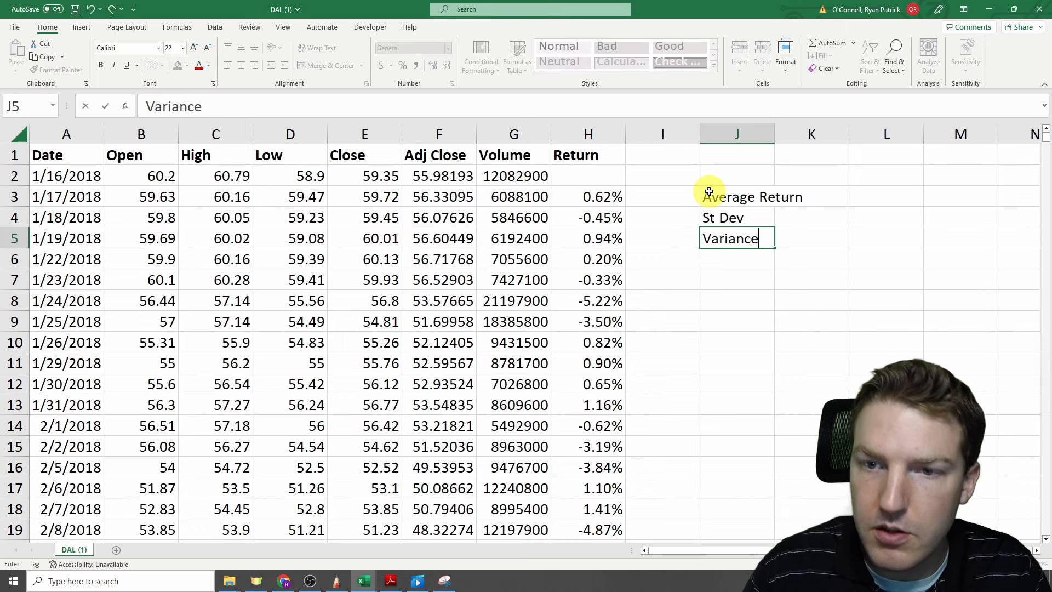
{"action": "left_click", "coordinate": [844, 196]}
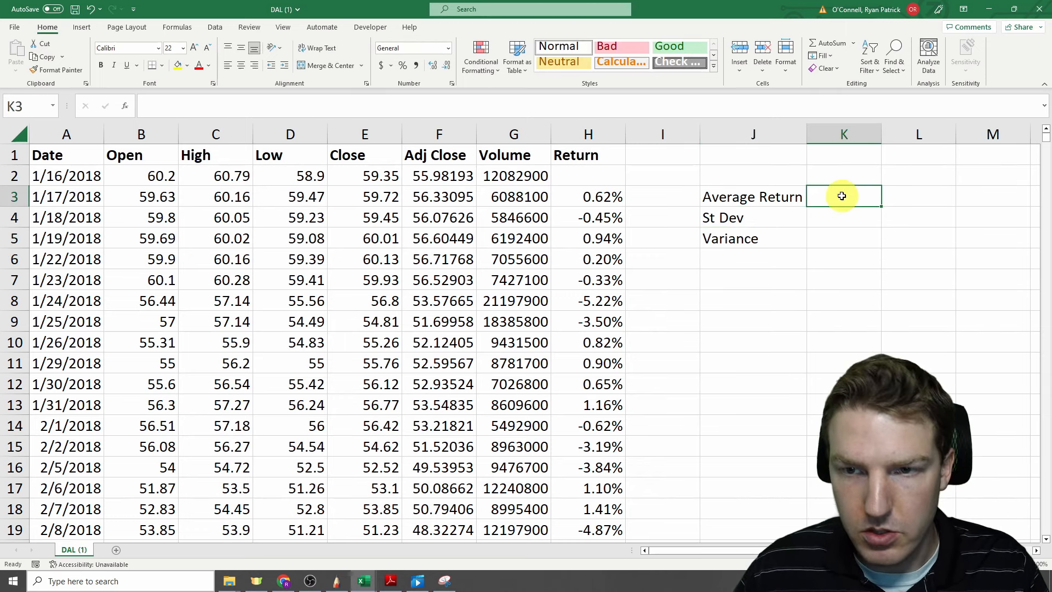
{"action": "type", "text": "="}
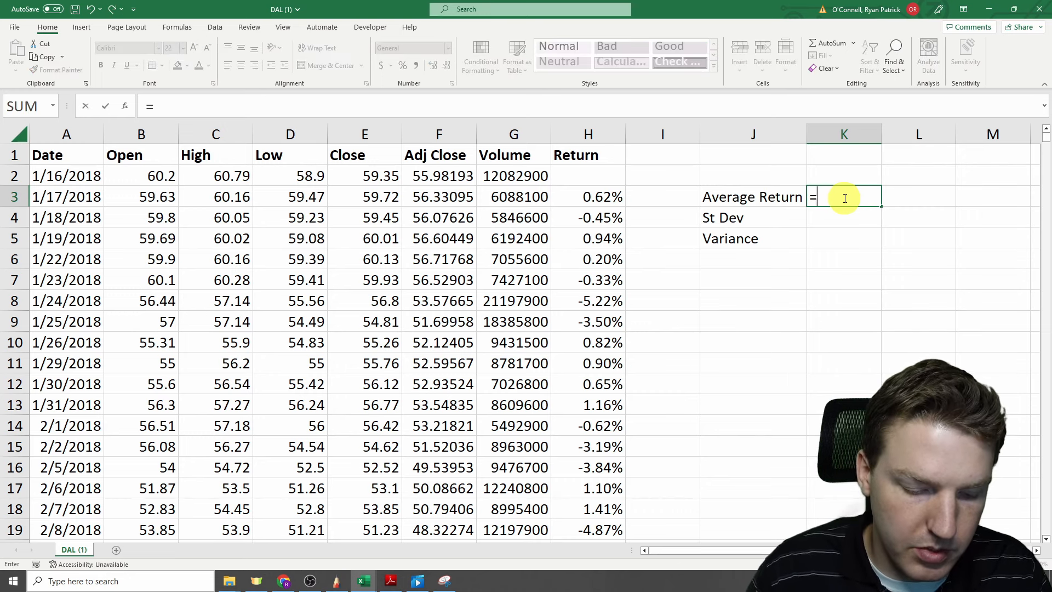
{"action": "type", "text": "AVEDEV("}
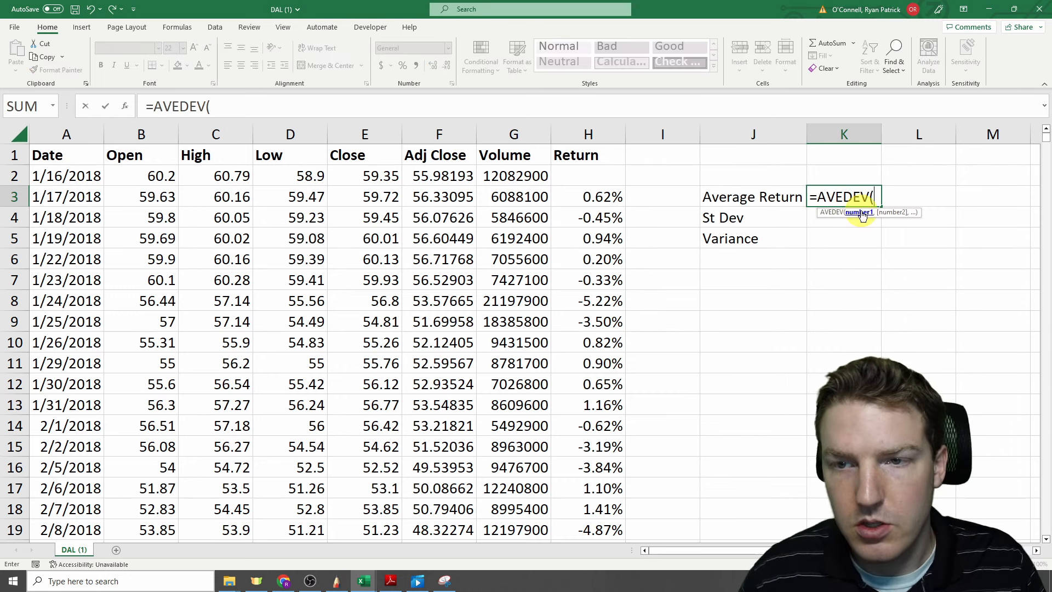
{"action": "type", "text": "=AVERAGE("}
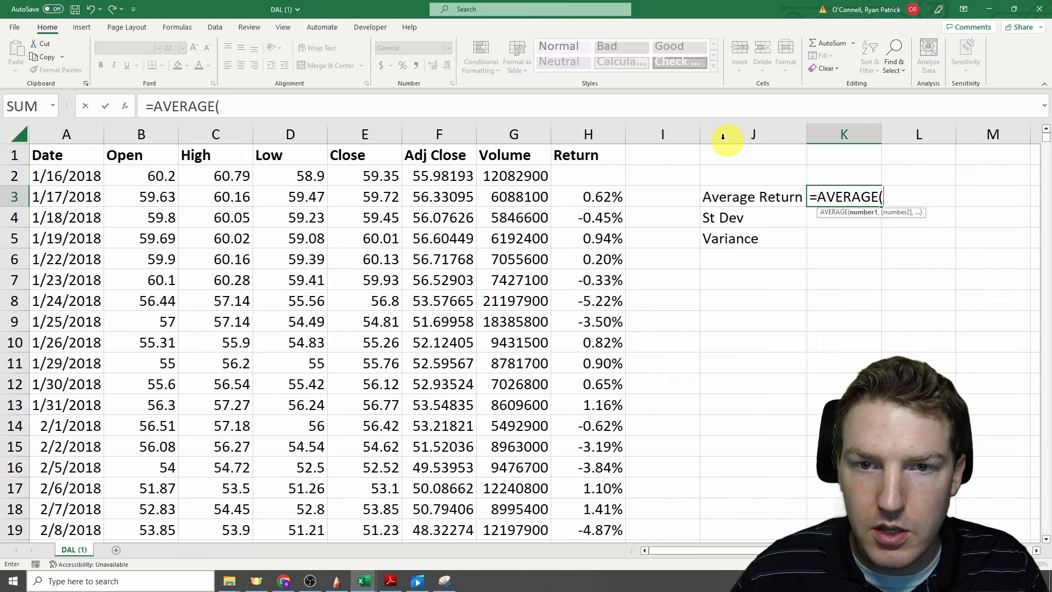
{"action": "left_click", "coordinate": [588, 196]}
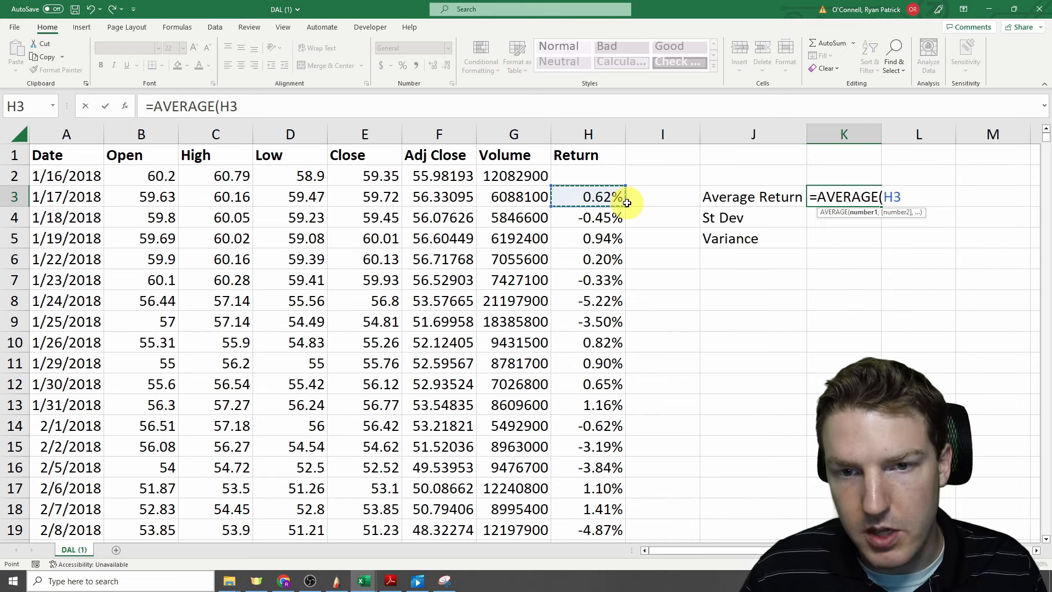
{"action": "left_click_drag", "start_coordinate": [588, 196], "coordinate": [596, 530]}
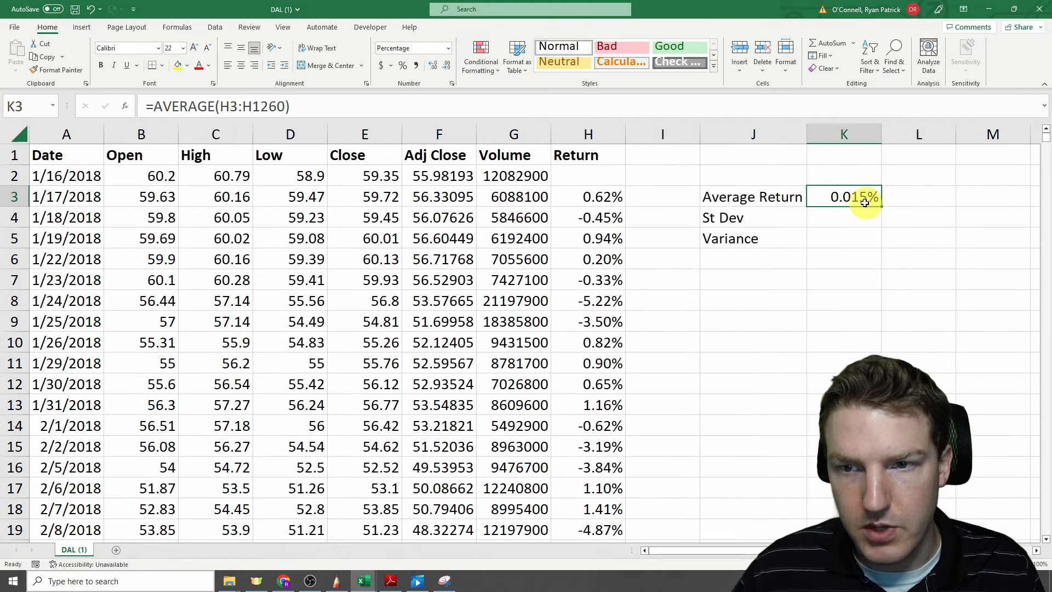
{"action": "left_click", "coordinate": [843, 217]}
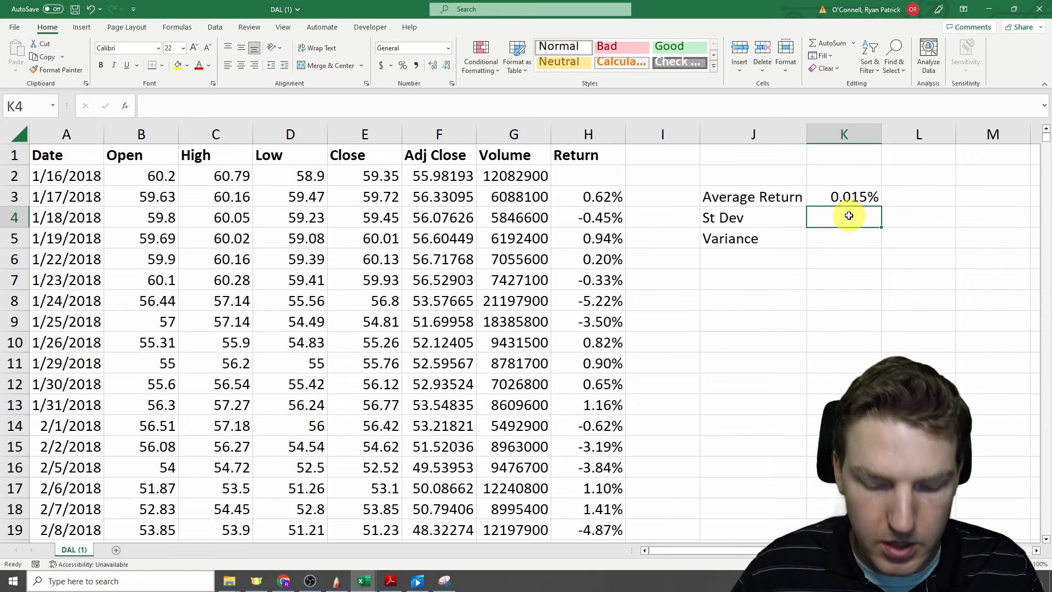
Step: Compute =STDEV.P over H3:H1260 giving 3.00%, then start =VAR.P( from the first return
{"action": "type", "text": "=s"}
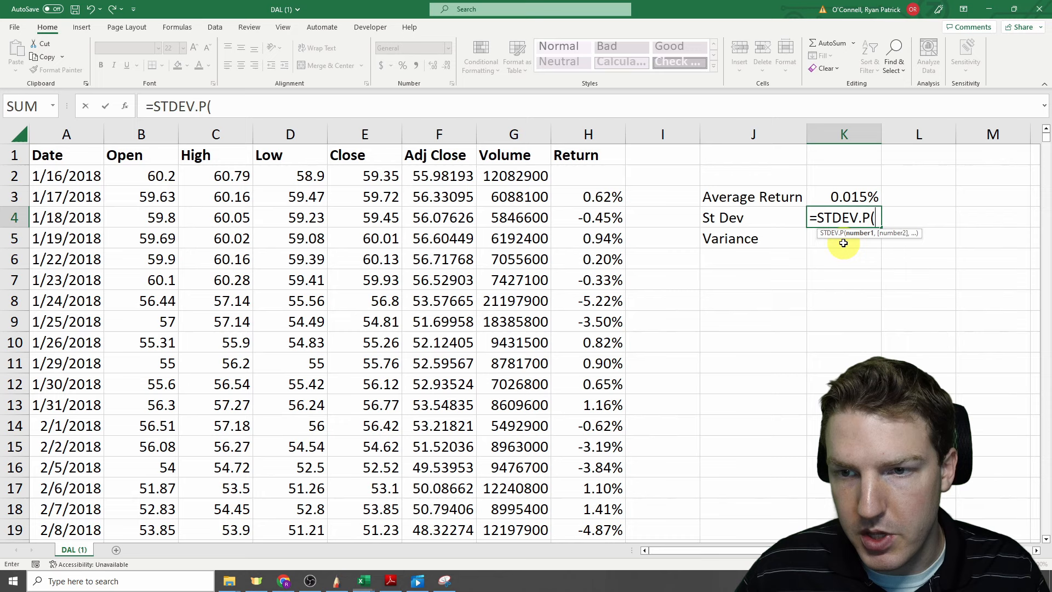
{"action": "mouse_move", "coordinate": [622, 190]}
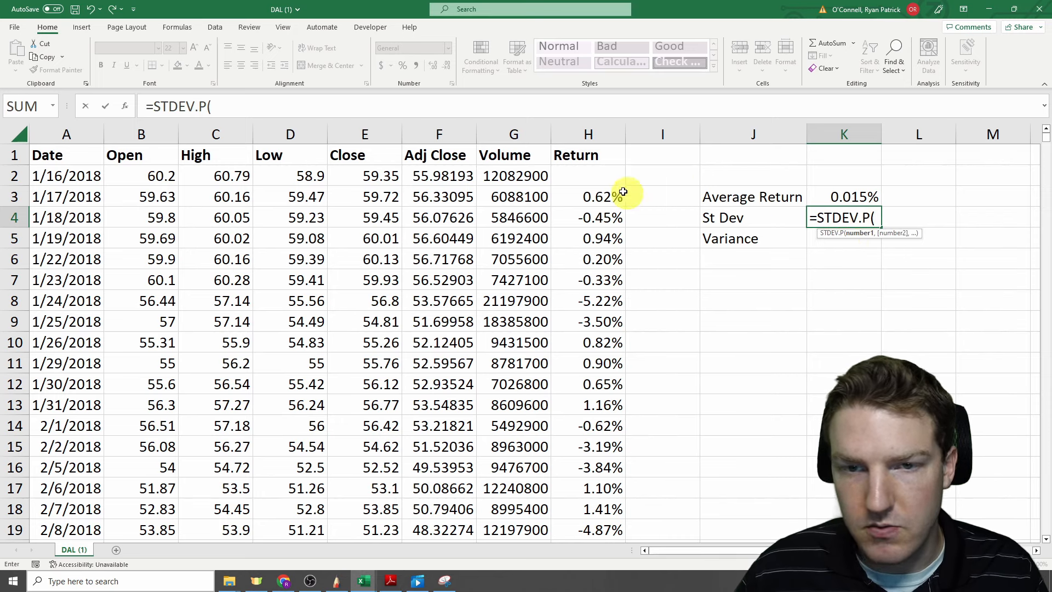
{"action": "left_click", "coordinate": [588, 196]}
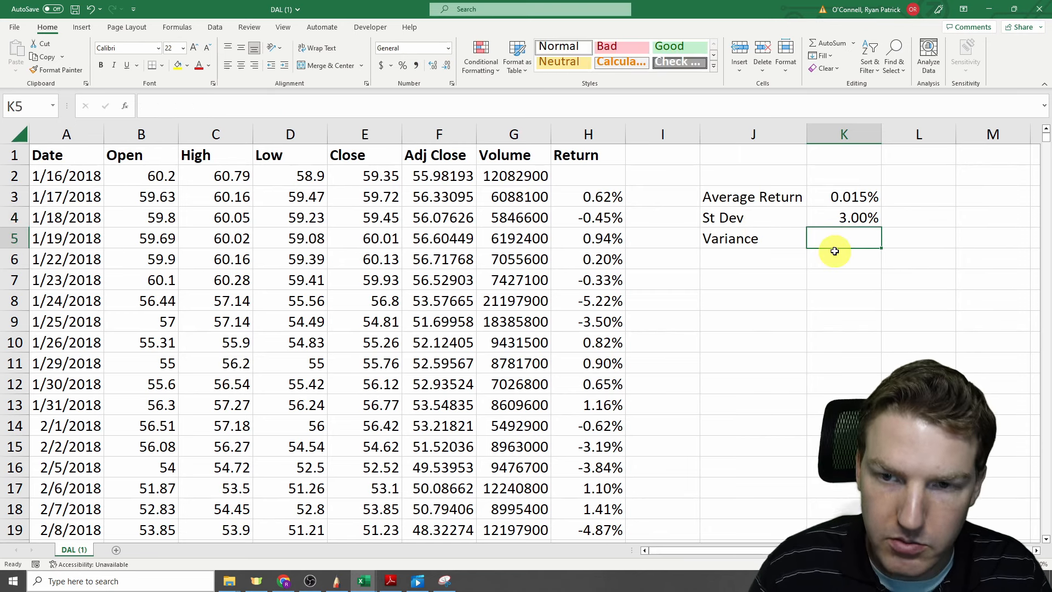
{"action": "type", "text": "=var"}
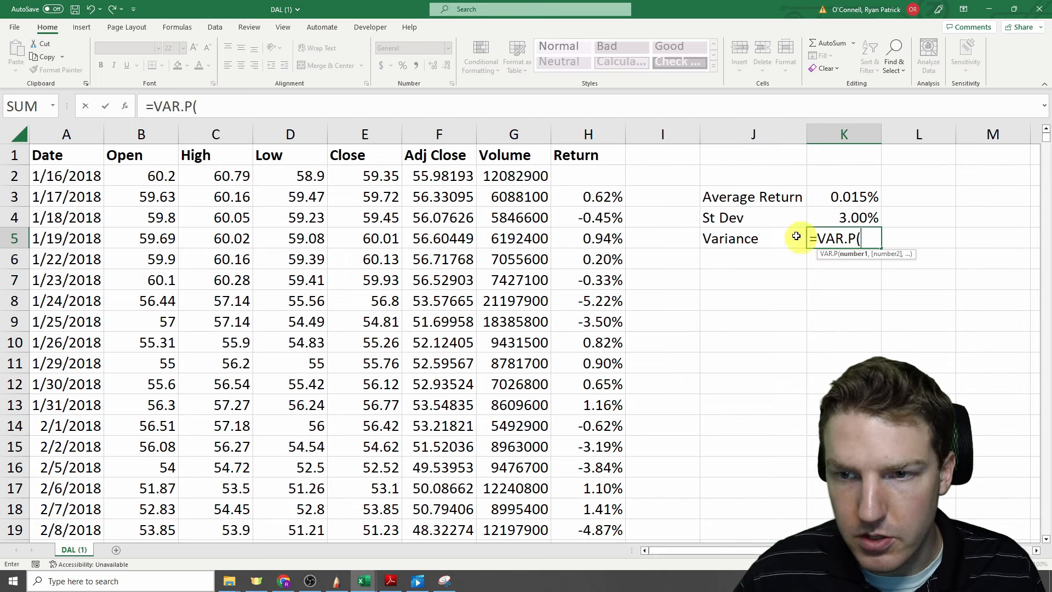
{"action": "left_click", "coordinate": [587, 196]}
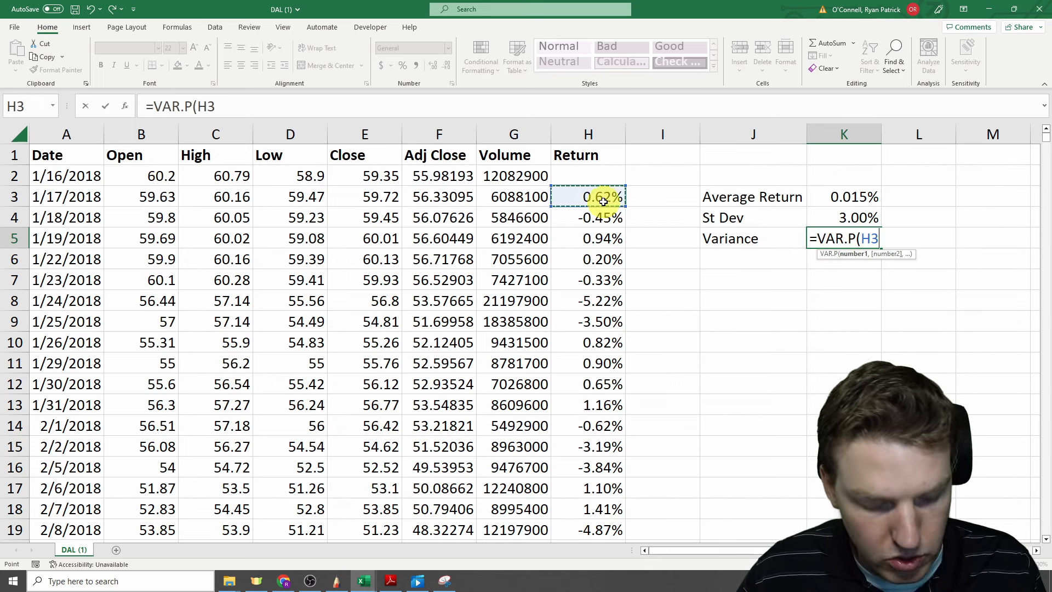